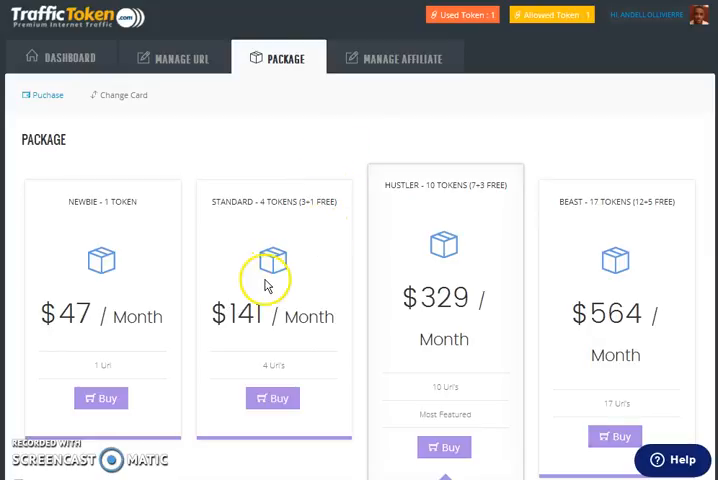
mouse_move(380, 304)
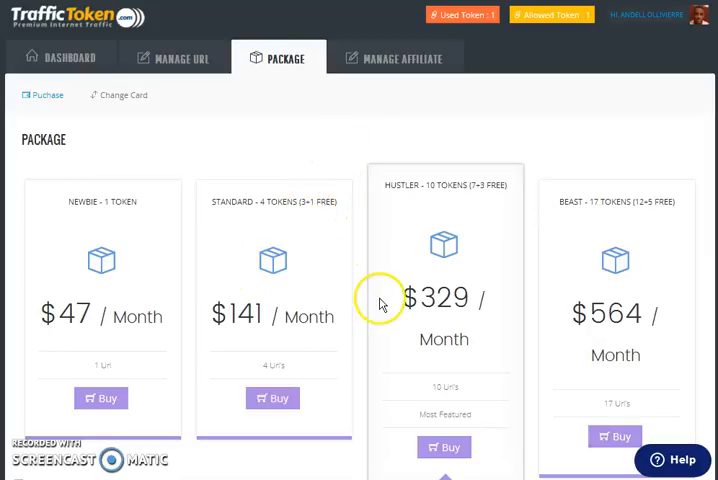